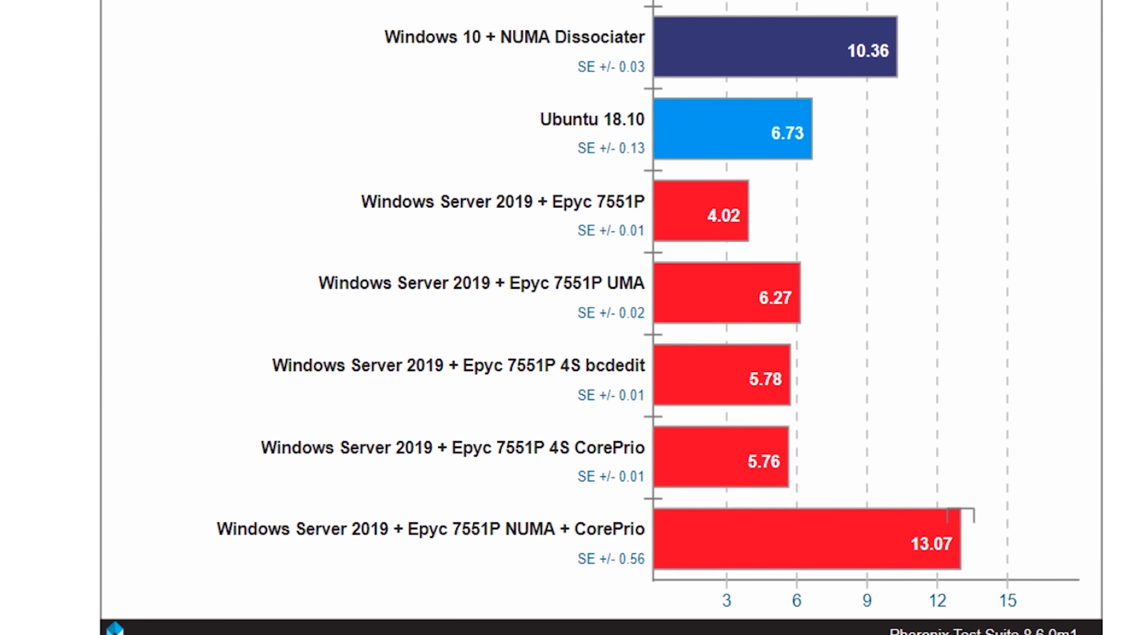
{"action": "scroll", "scroll_direction": "down", "scroll_amount": 3}
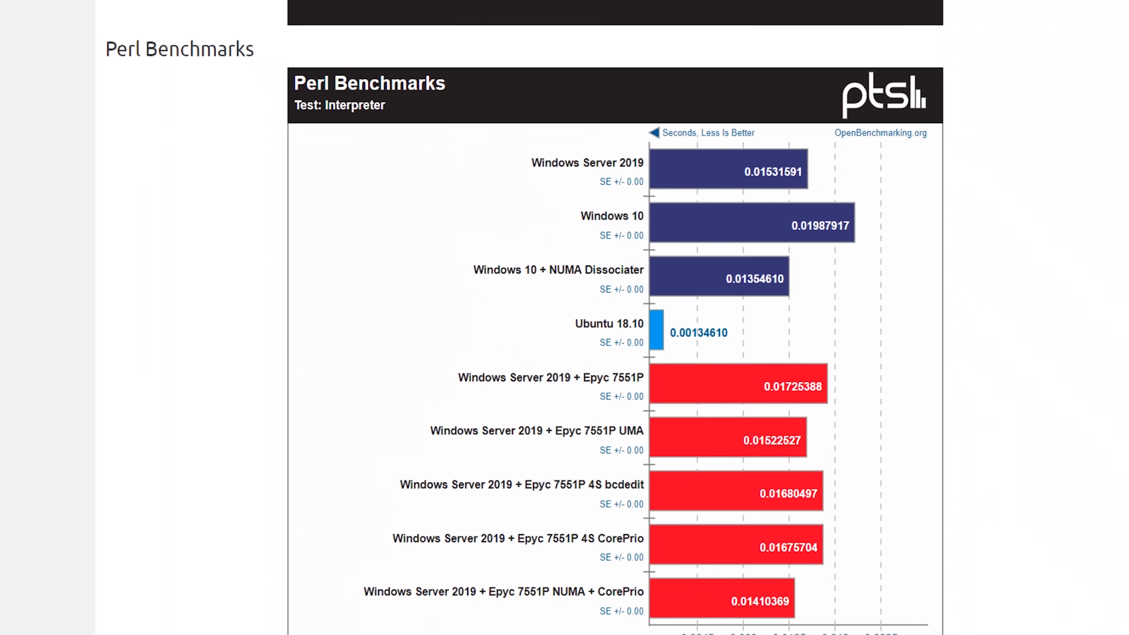
{"action": "scroll", "scroll_direction": "down", "scroll_amount": 3}
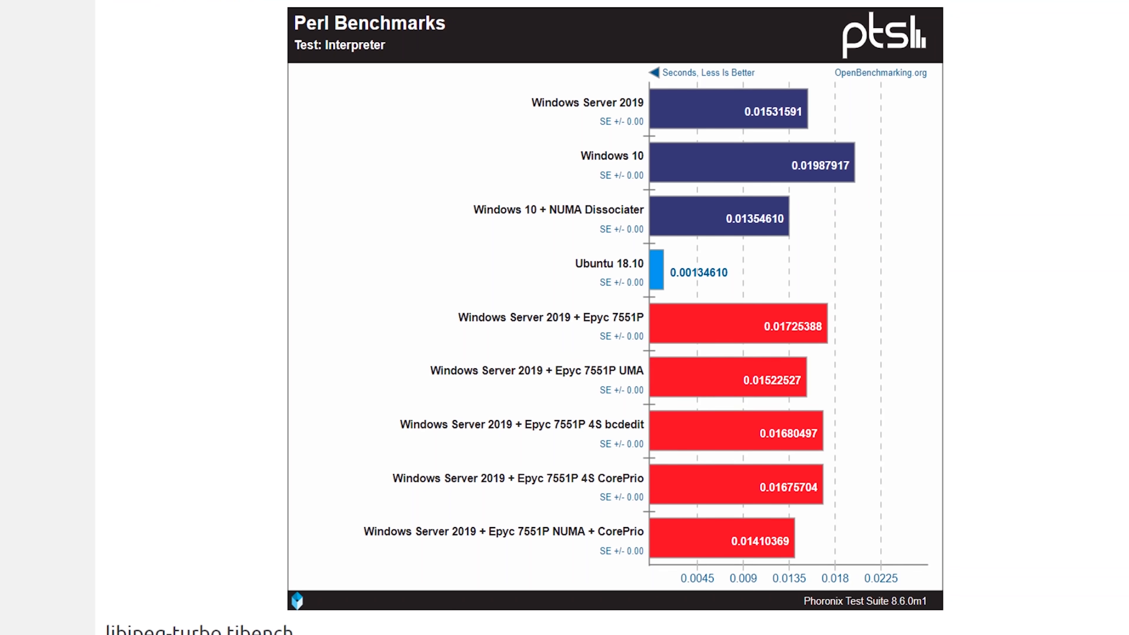
{"action": "scroll", "scroll_direction": "down", "scroll_amount": 3}
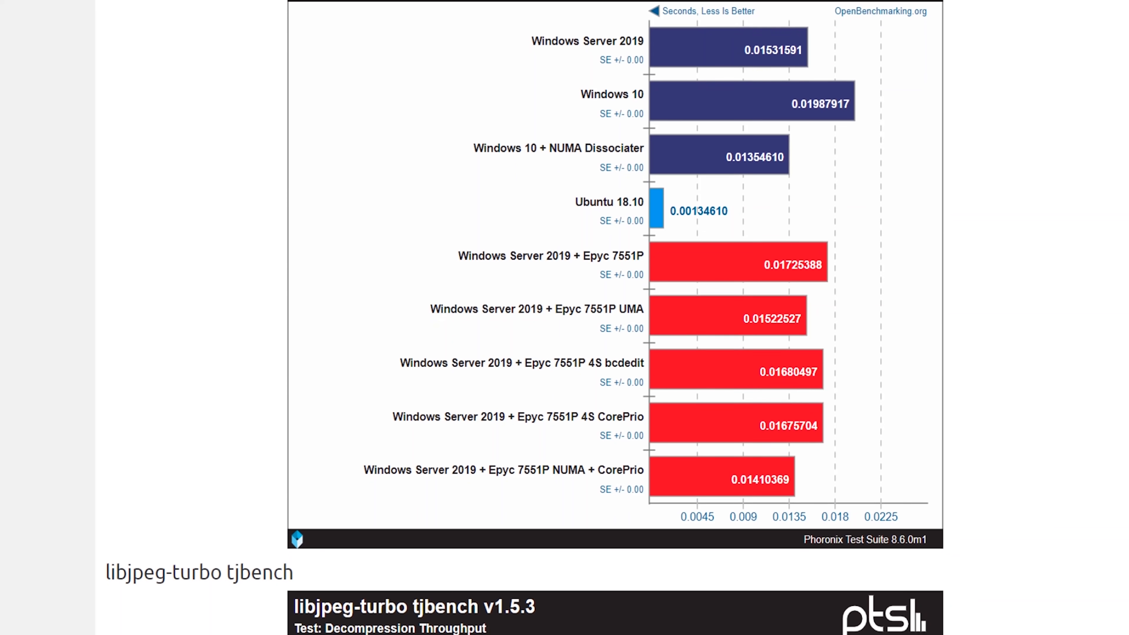
{"action": "scroll", "scroll_direction": "down", "scroll_amount": 3}
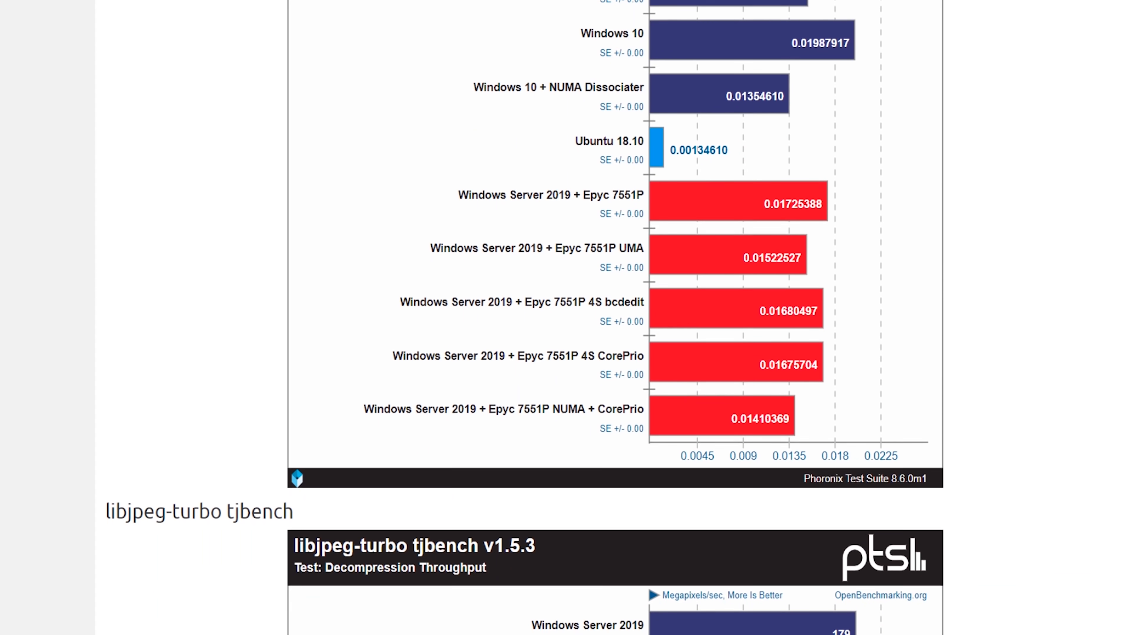
{"action": "scroll", "scroll_direction": "down", "scroll_amount": 3}
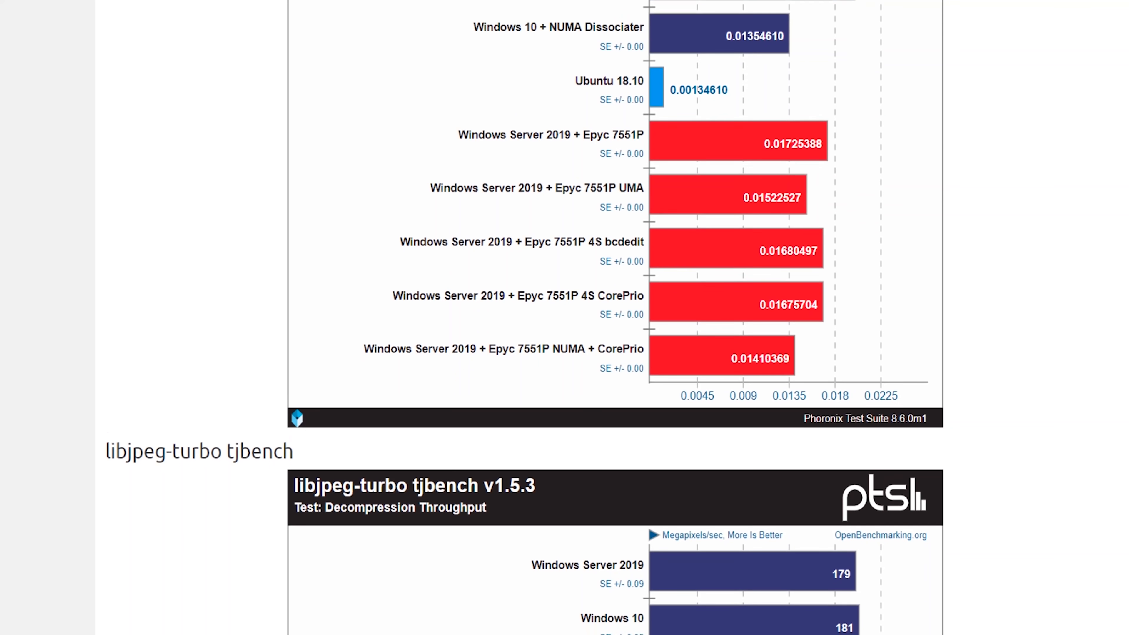
{"action": "scroll", "scroll_direction": "down", "scroll_amount": 3}
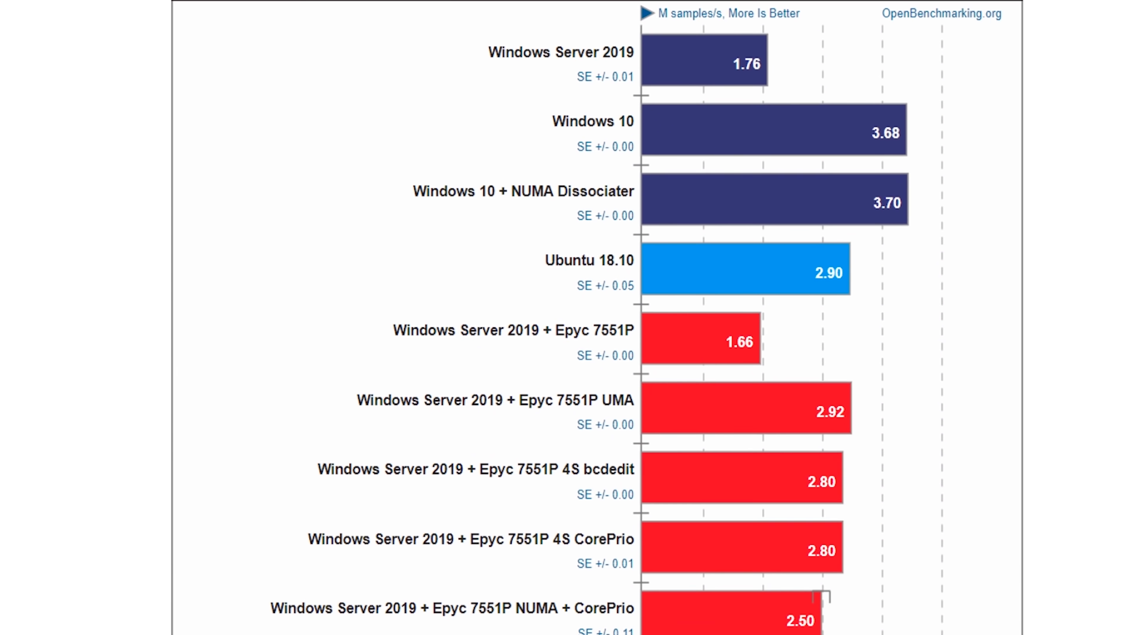
{"action": "scroll", "scroll_direction": "down", "scroll_amount": 3}
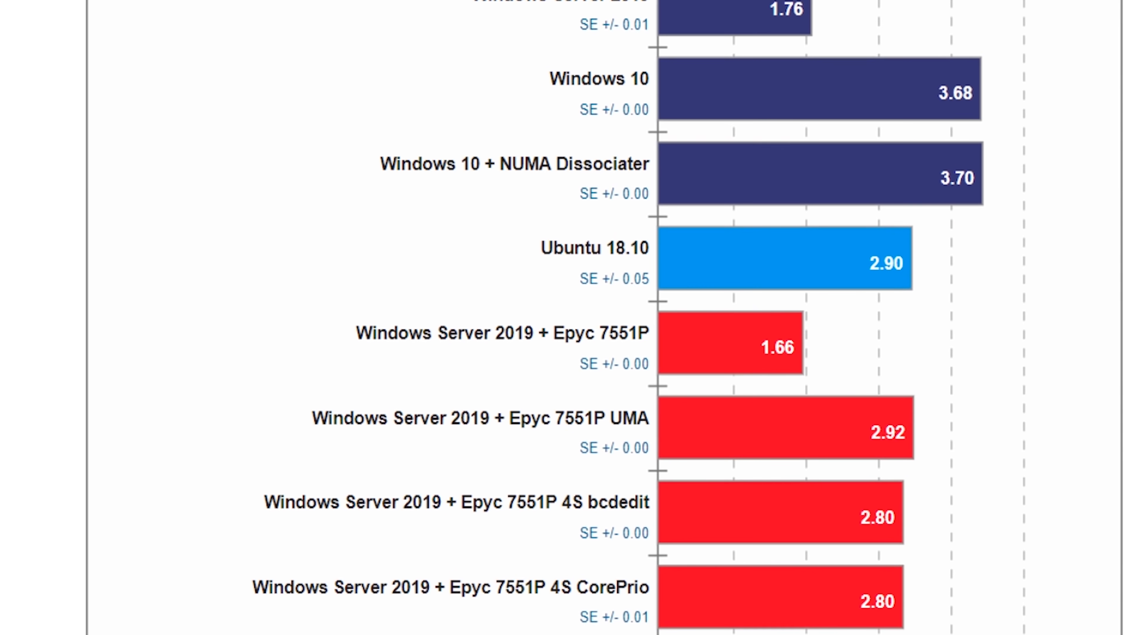